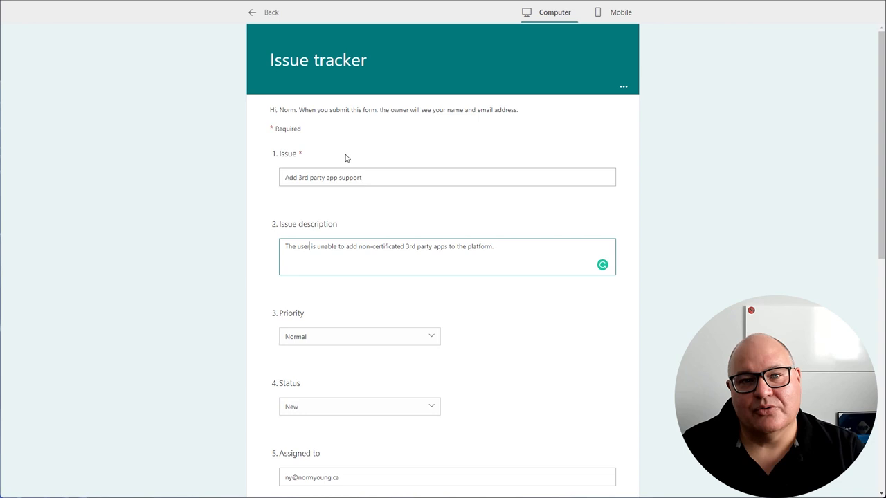
# Run a manual test of the New form response flow, waiting for a form submission.
pyautogui.scroll(-3)
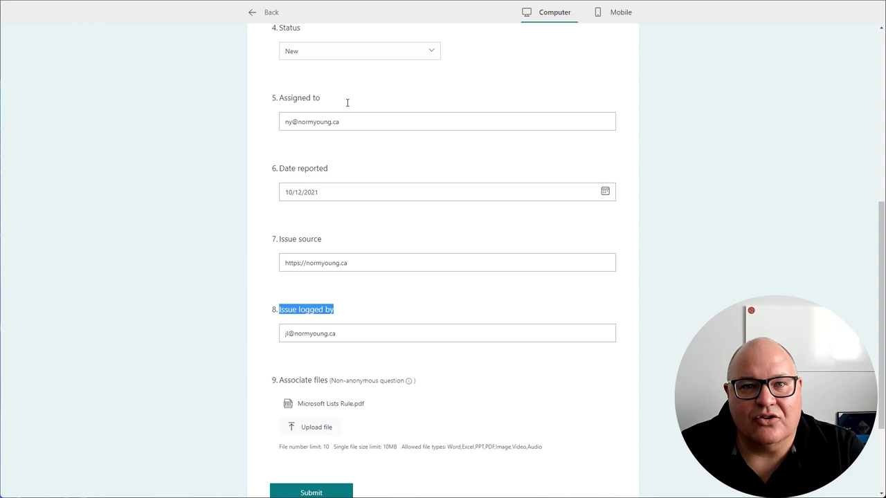
pyautogui.click(265, 12)
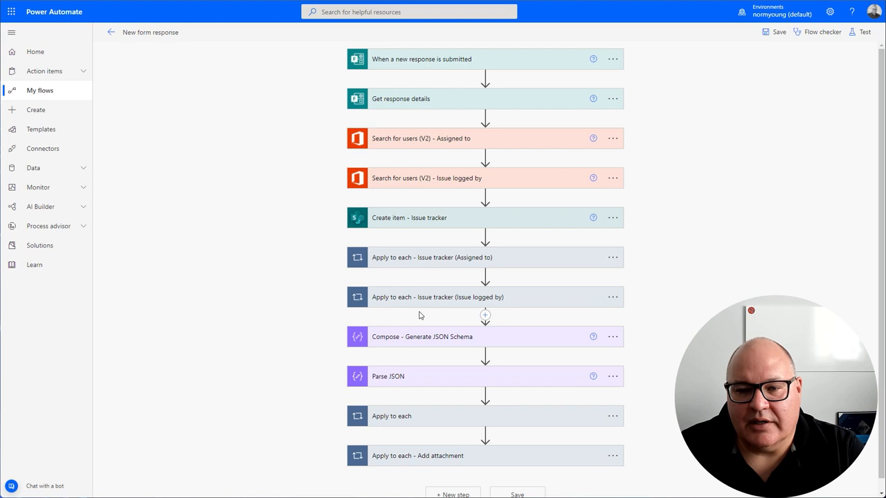
pyautogui.scroll(-3)
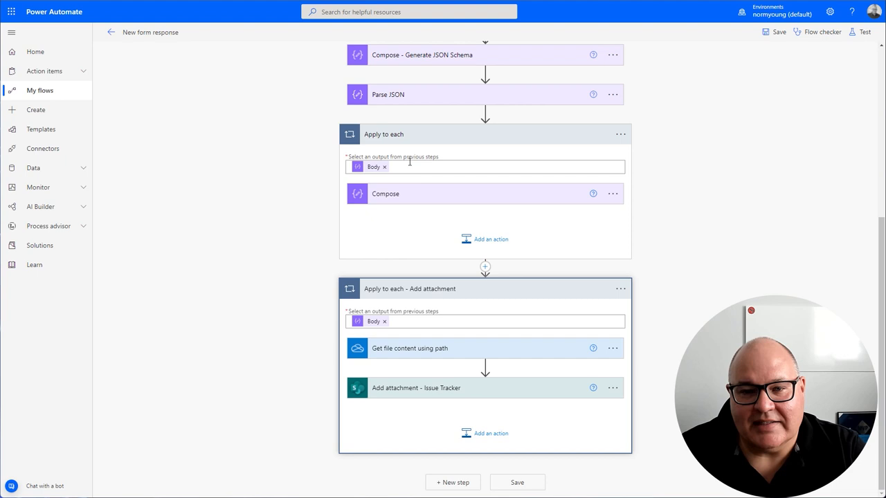
pyautogui.click(864, 32)
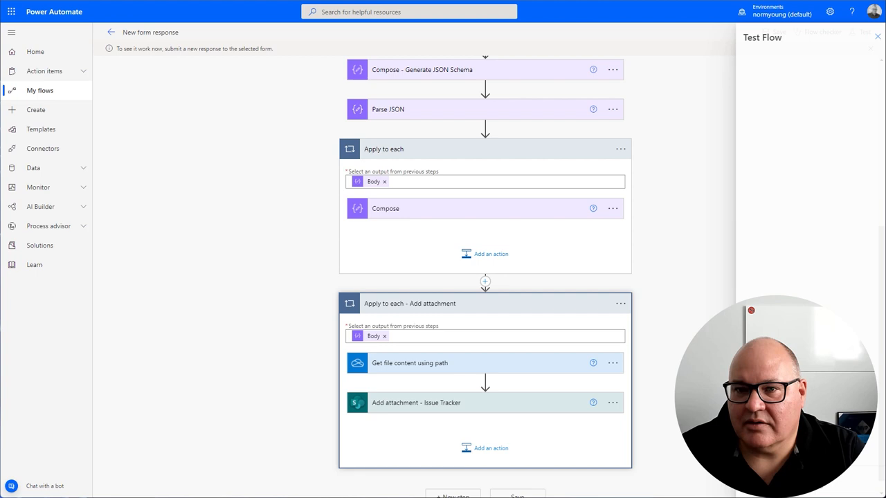
pyautogui.click(814, 32)
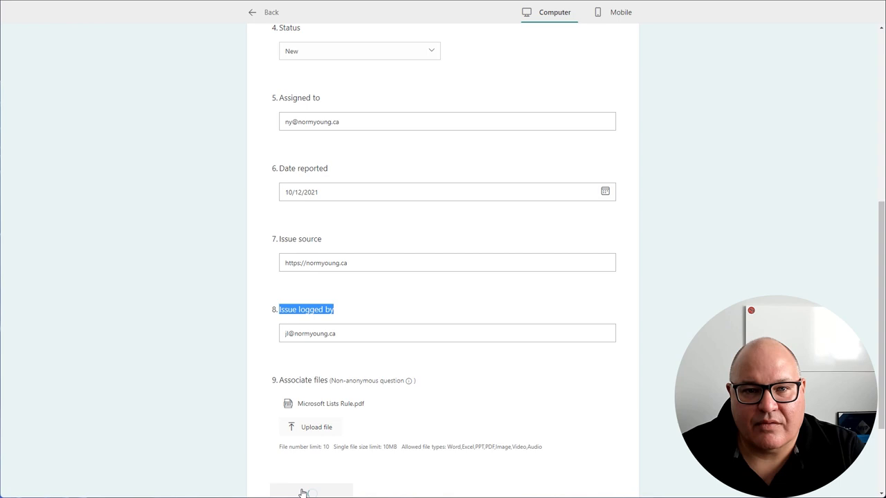
# Submit the filled-in Issue tracker response form.
pyautogui.click(311, 491)
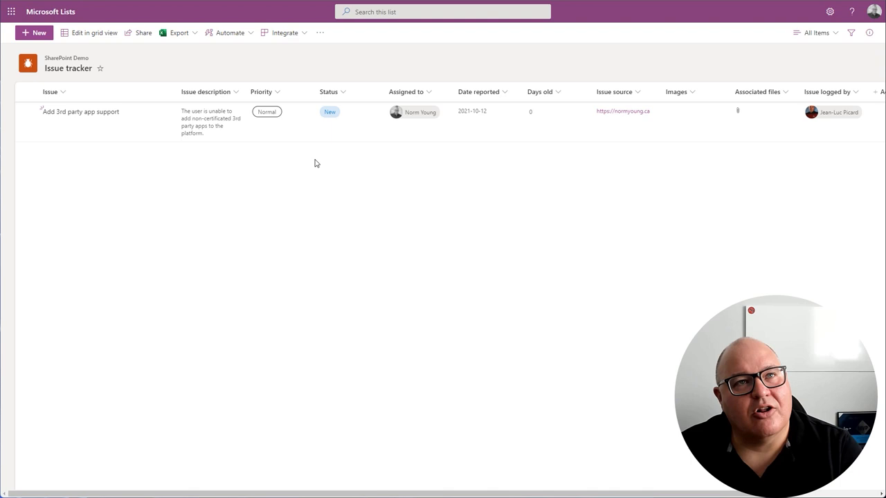
pyautogui.click(414, 111)
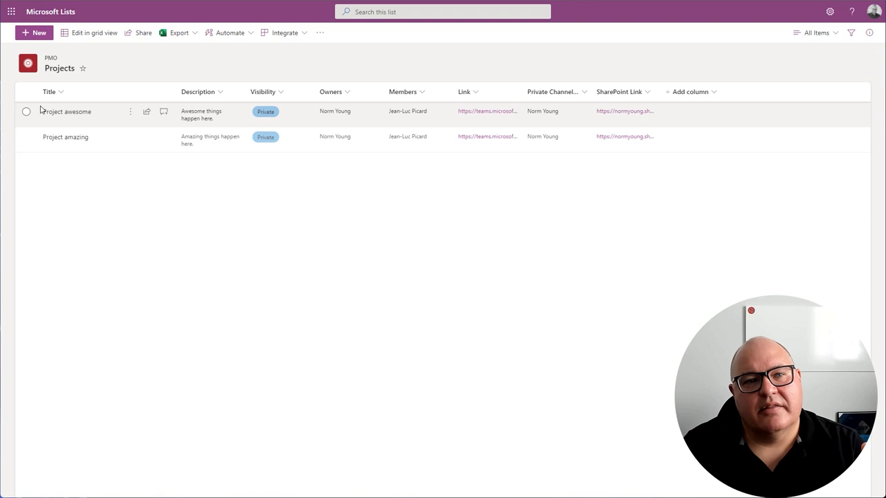
pyautogui.moveTo(272, 154)
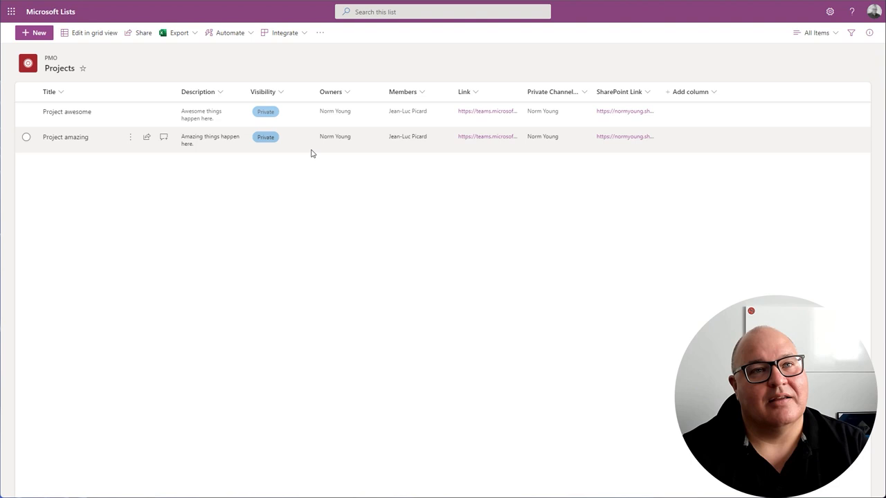
pyautogui.moveTo(53, 73)
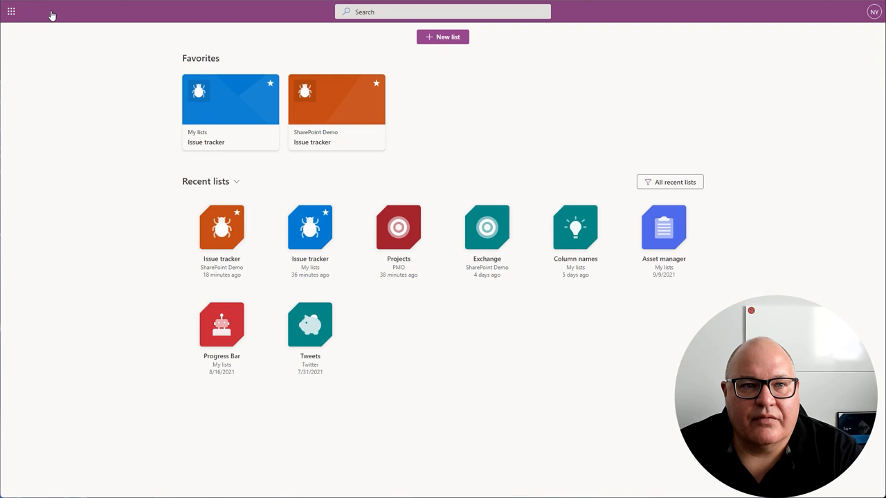
# Begin a new list and show the From your organization templates.
pyautogui.click(442, 36)
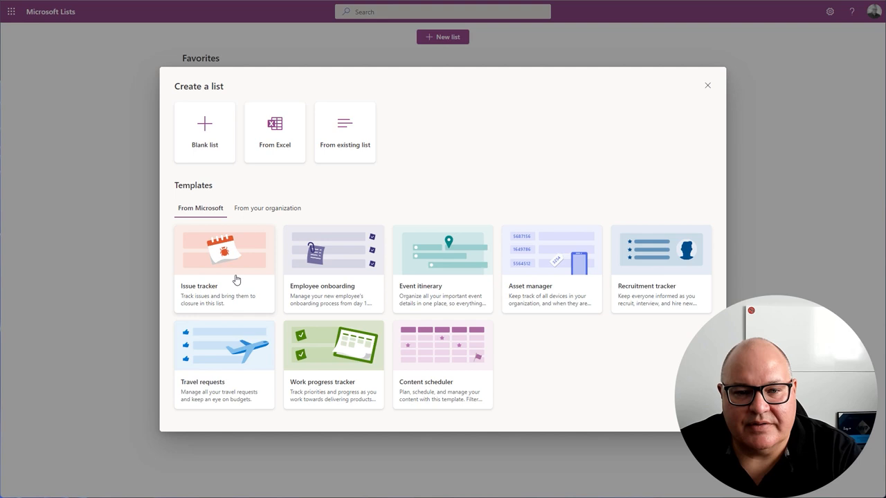
pyautogui.moveTo(282, 223)
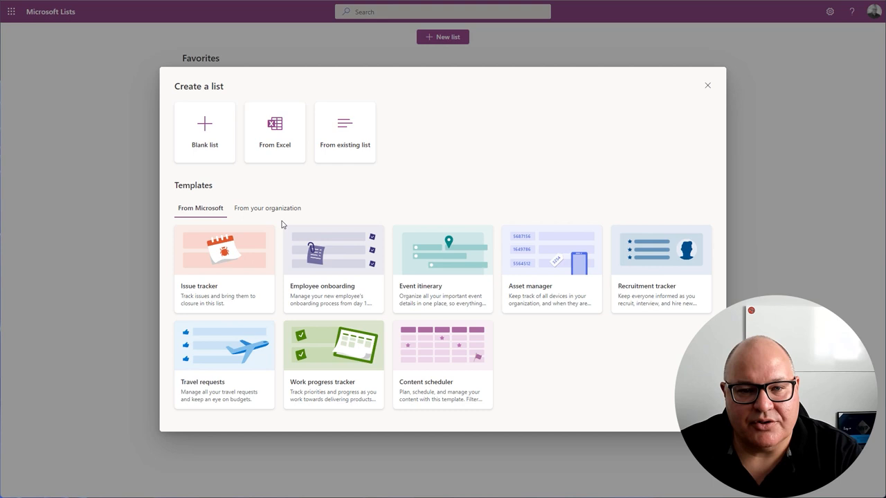
pyautogui.click(267, 208)
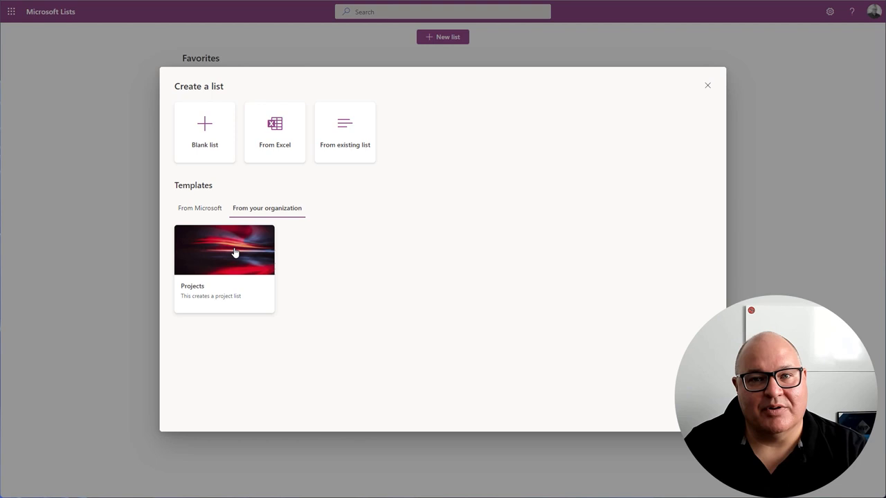
# Create a list from the organization's Projects template.
pyautogui.click(224, 250)
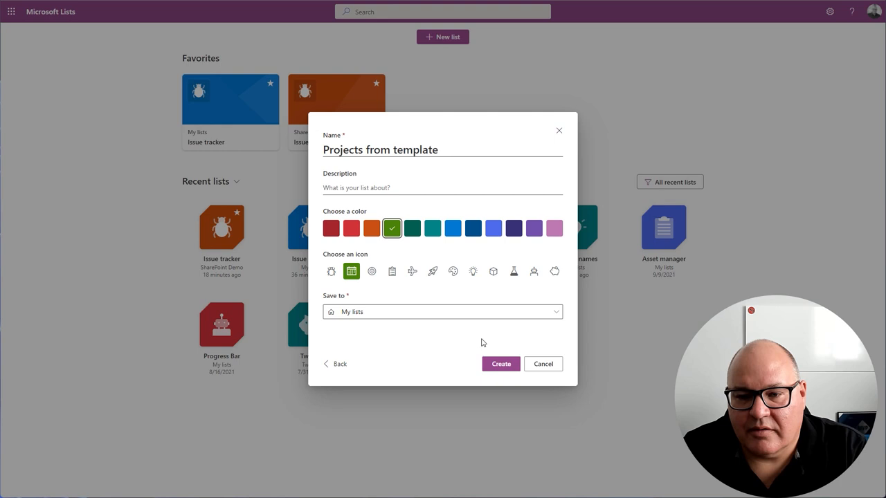
pyautogui.click(501, 363)
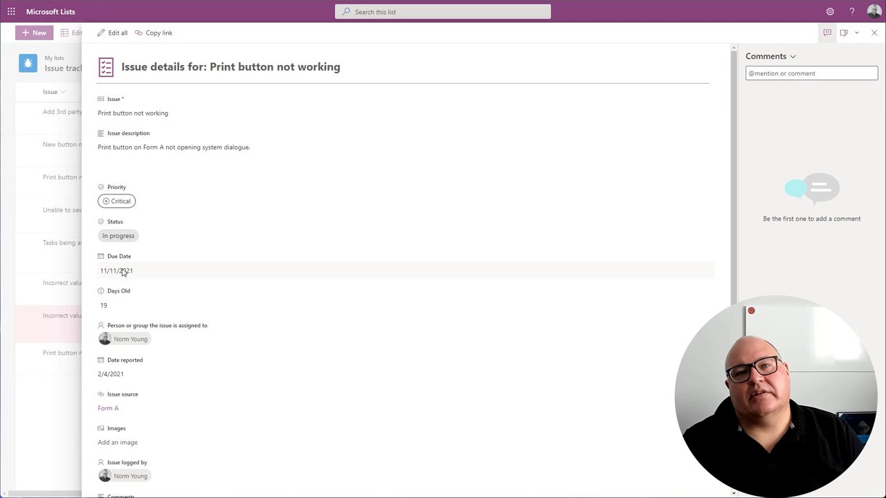
pyautogui.moveTo(300, 312)
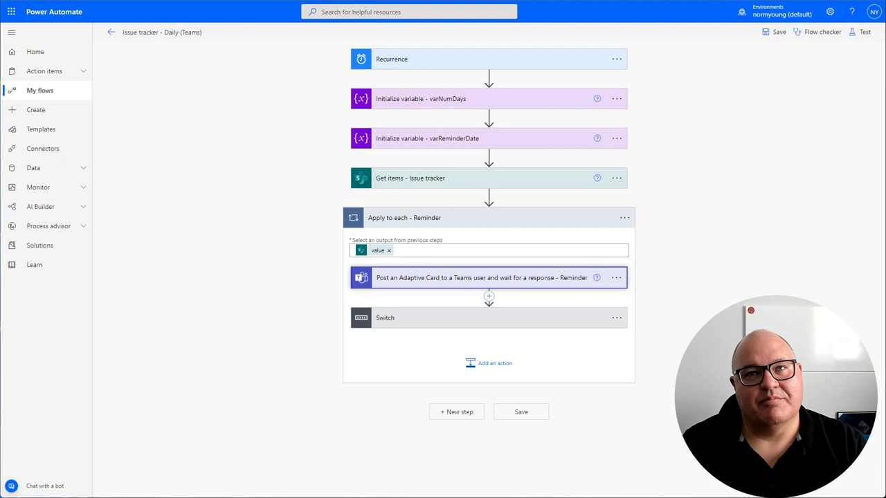
pyautogui.moveTo(414, 277)
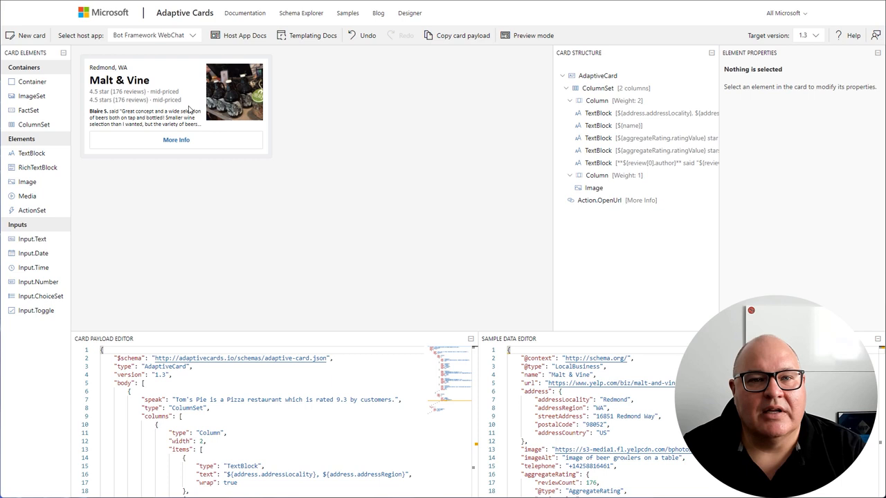
# Preview the sample card for Microsoft Teams - Light at target version 1.2.
pyautogui.click(152, 35)
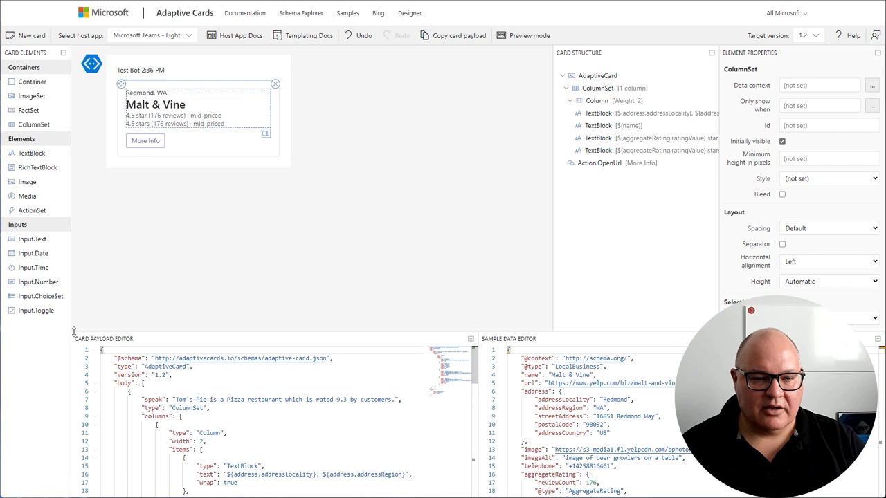
pyautogui.scroll(-3)
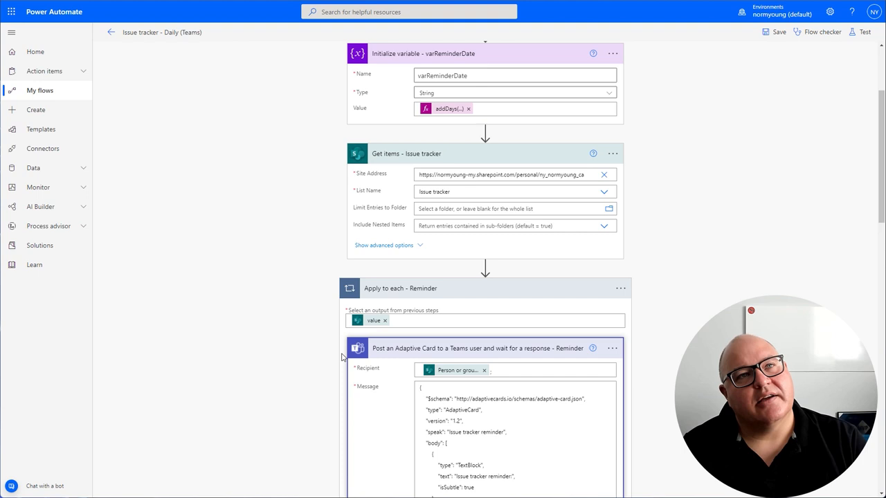
# Expand the flow actions to show the card JSON and the Blocked and In progress cases.
pyautogui.scroll(-3)
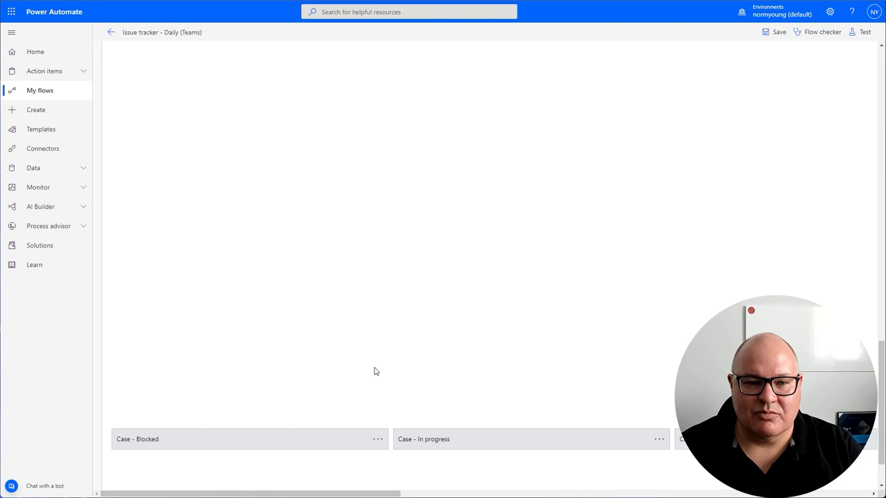
pyautogui.click(864, 32)
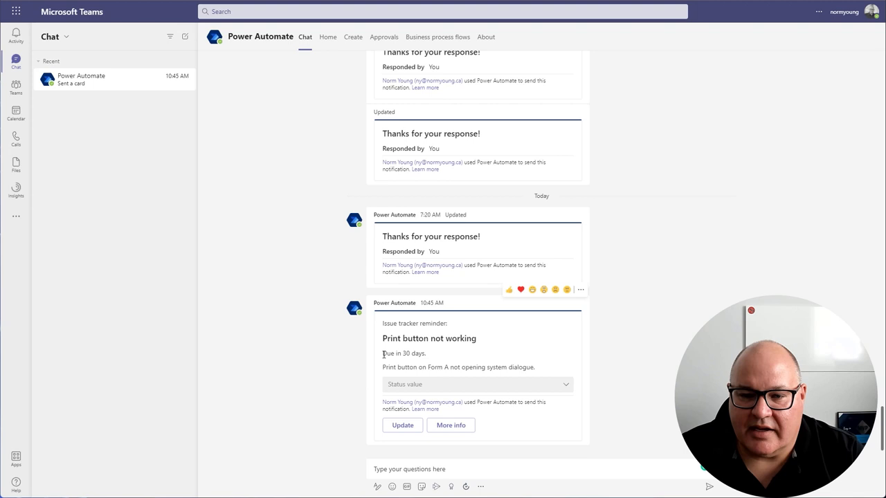
# Choose Completed as the Print button not working card's status value.
pyautogui.tripleClick(458, 366)
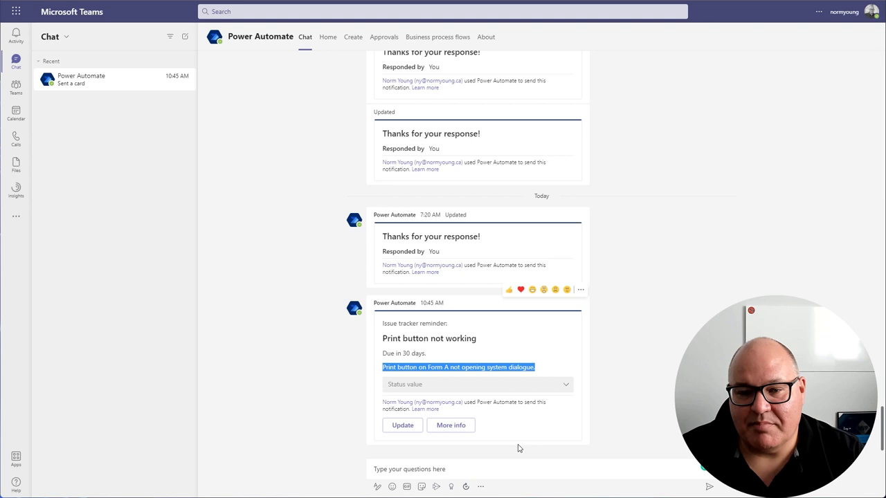
pyautogui.click(477, 384)
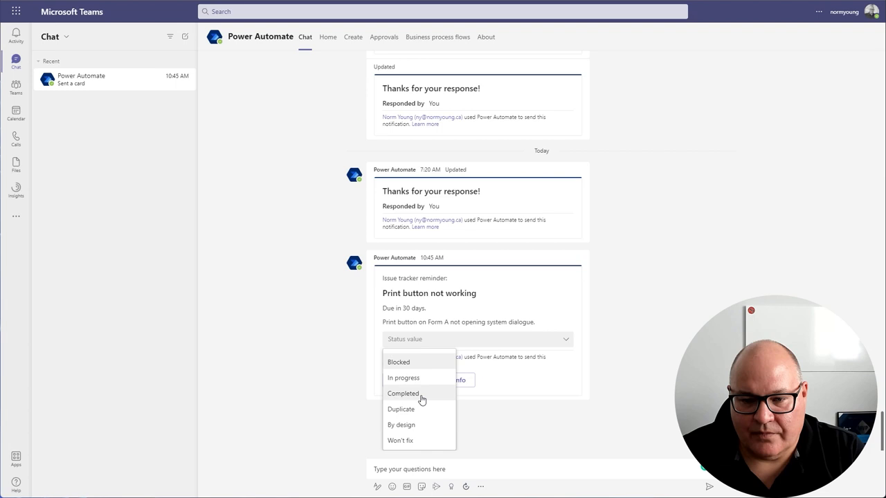
pyautogui.click(403, 393)
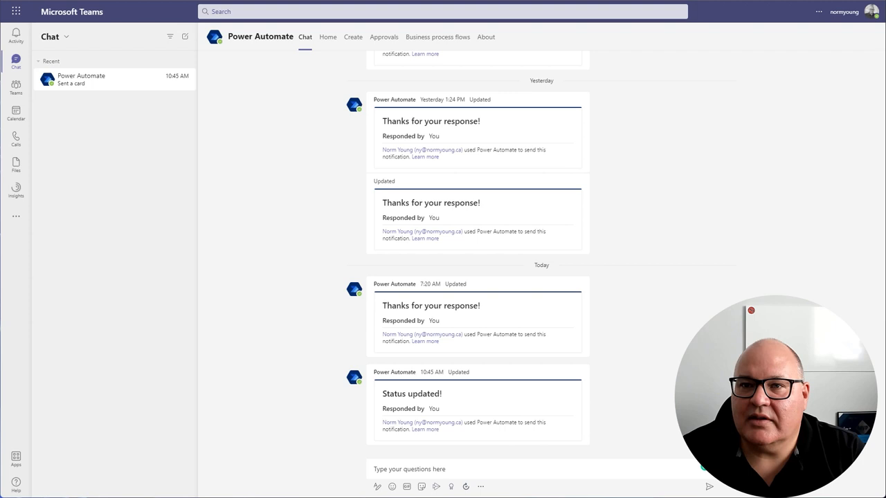